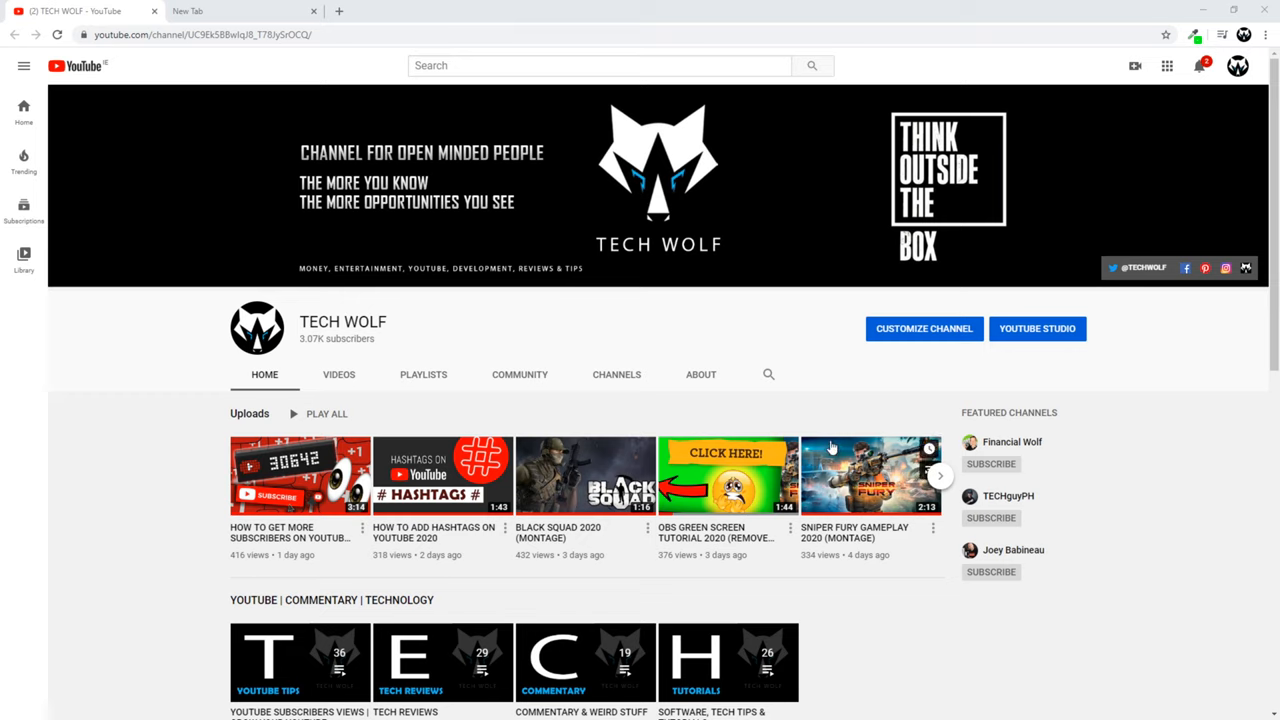
pyautogui.moveTo(184, 420)
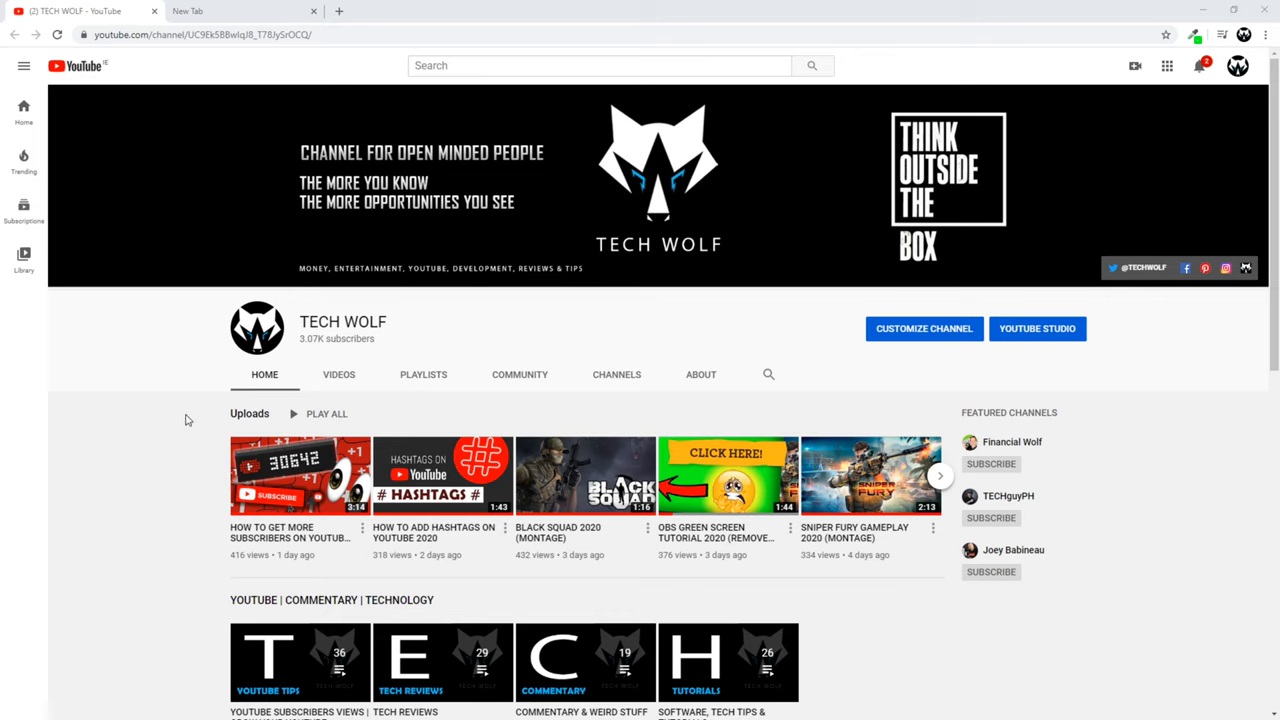
pyautogui.moveTo(200, 536)
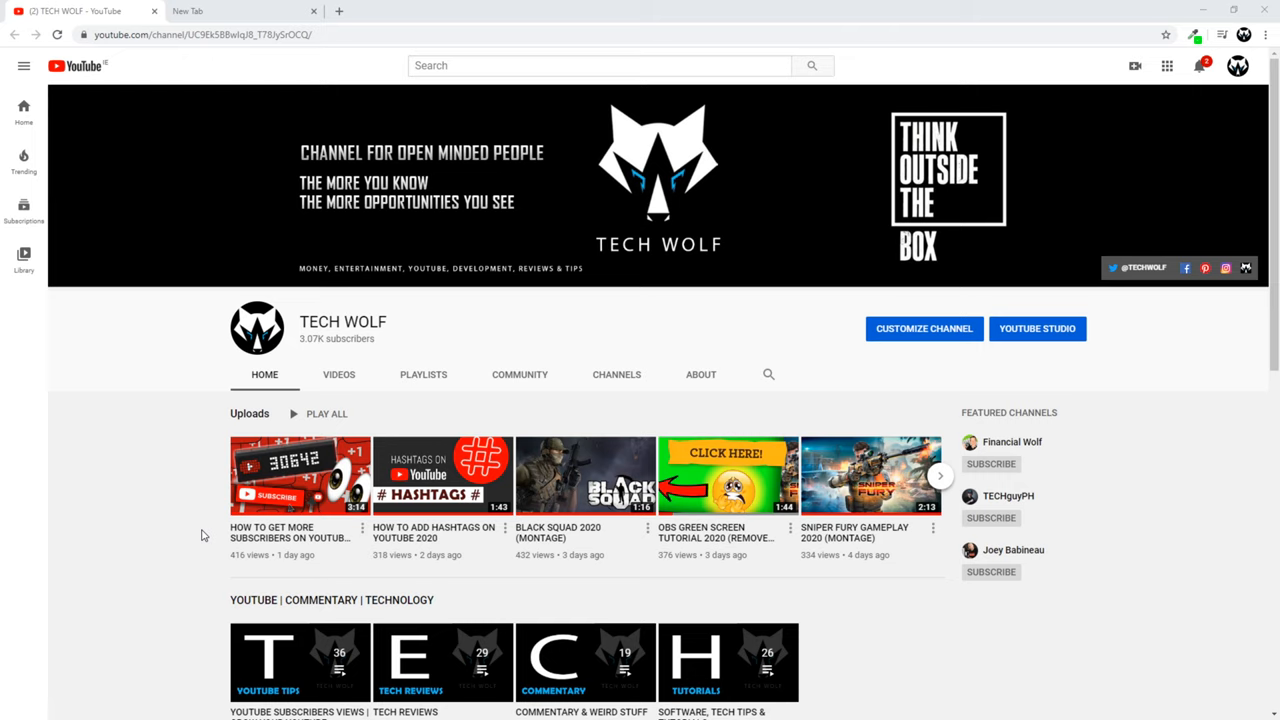
# Open the 'How to get more subscribers on YouTube 2020' video's watch page from the Uploads row
pyautogui.scroll(-3)
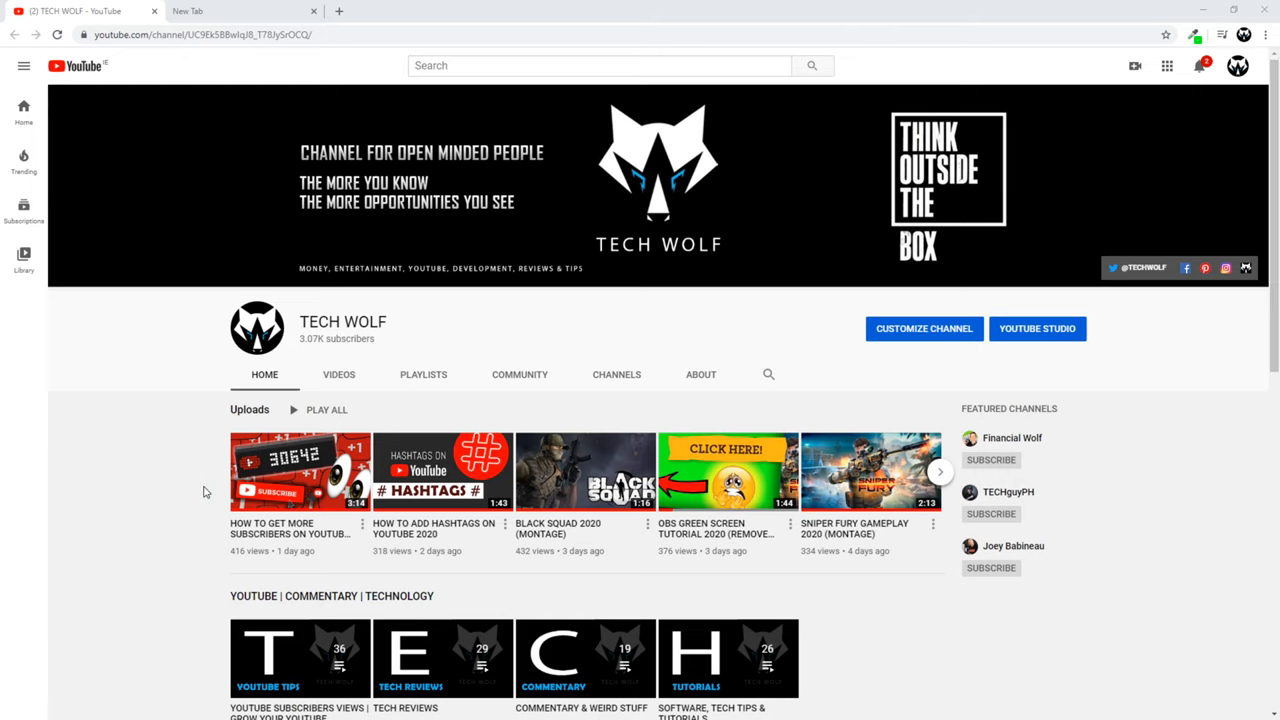
pyautogui.scroll(-3)
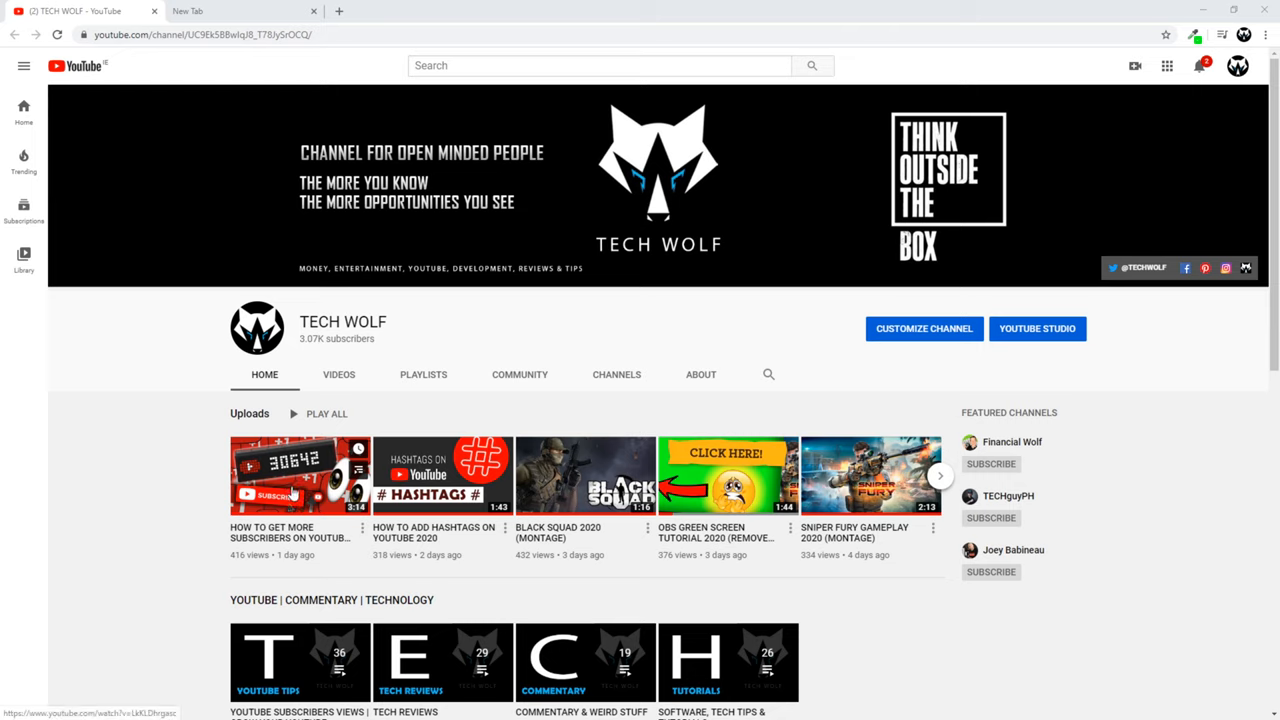
pyautogui.moveTo(278, 540)
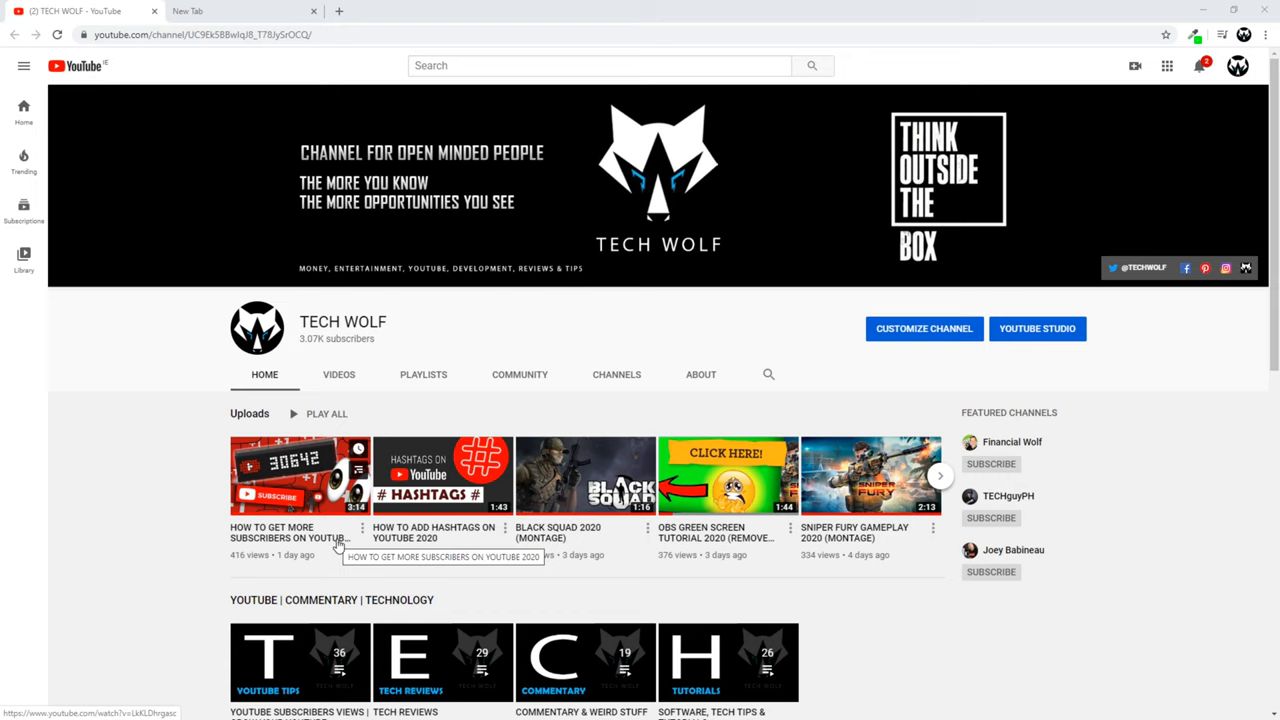
pyautogui.moveTo(340, 536)
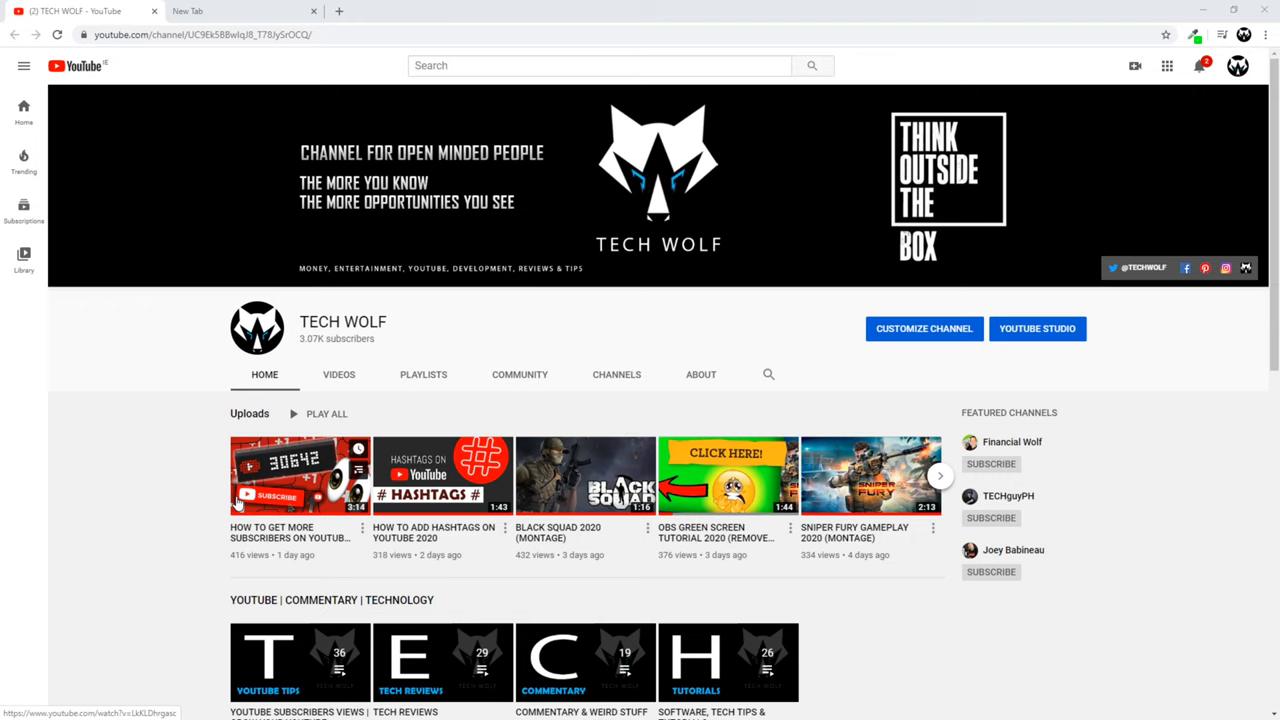
pyautogui.moveTo(288, 460)
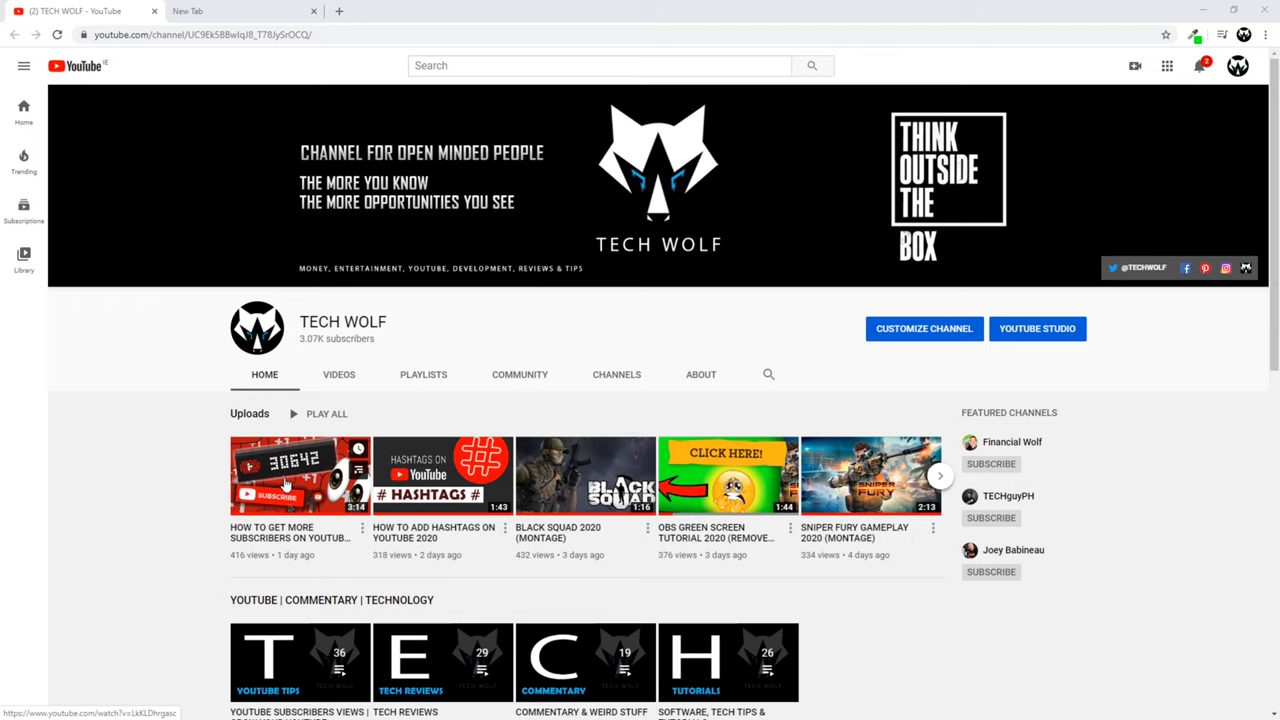
pyautogui.moveTo(284, 486)
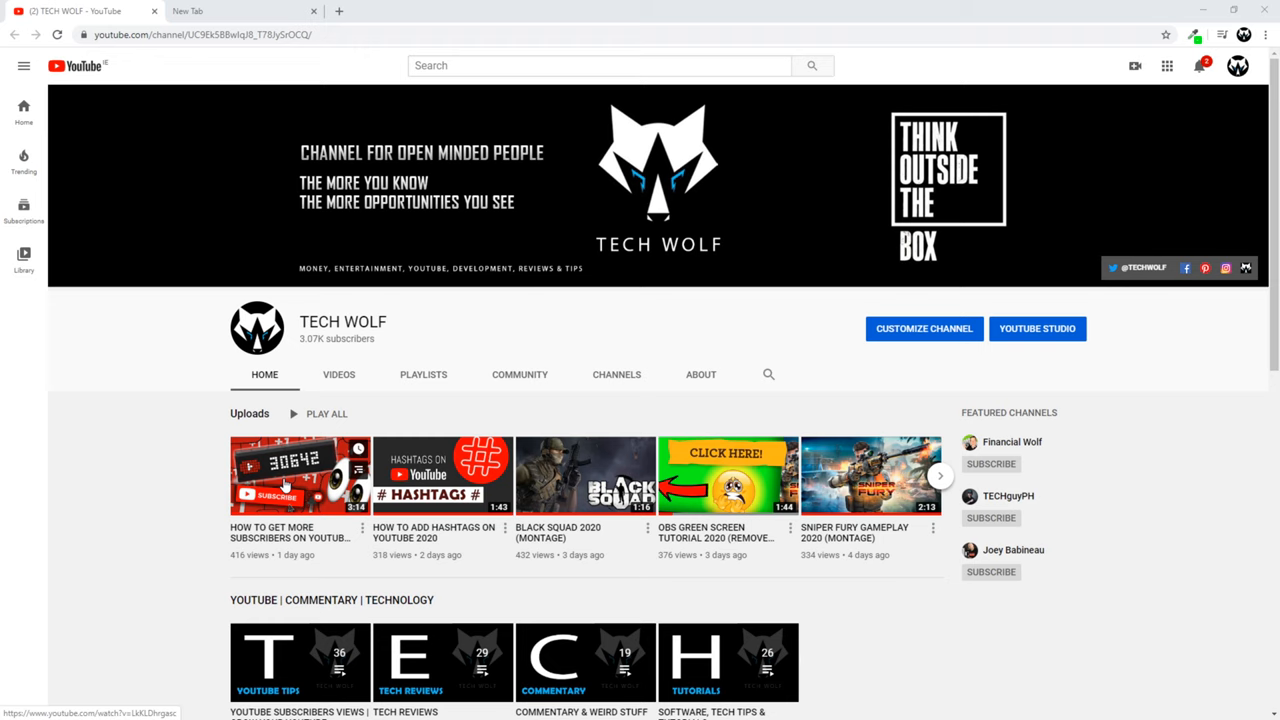
pyautogui.click(300, 476)
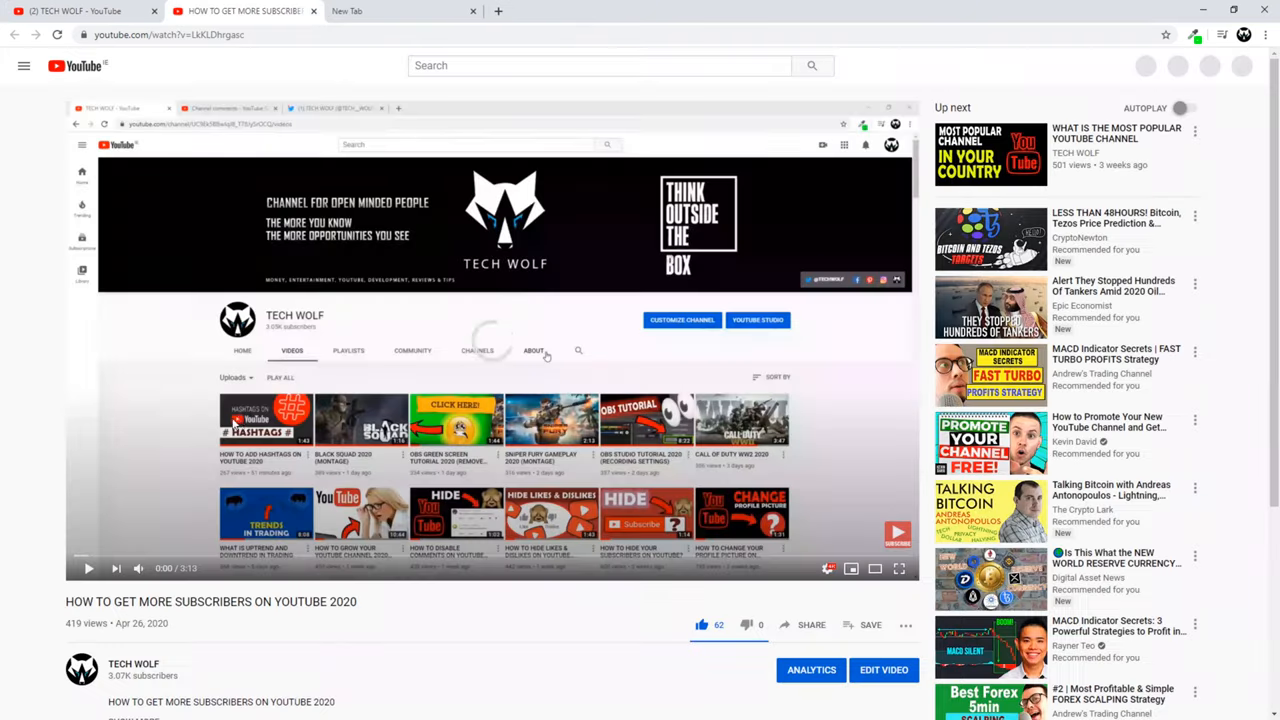
pyautogui.scroll(-3)
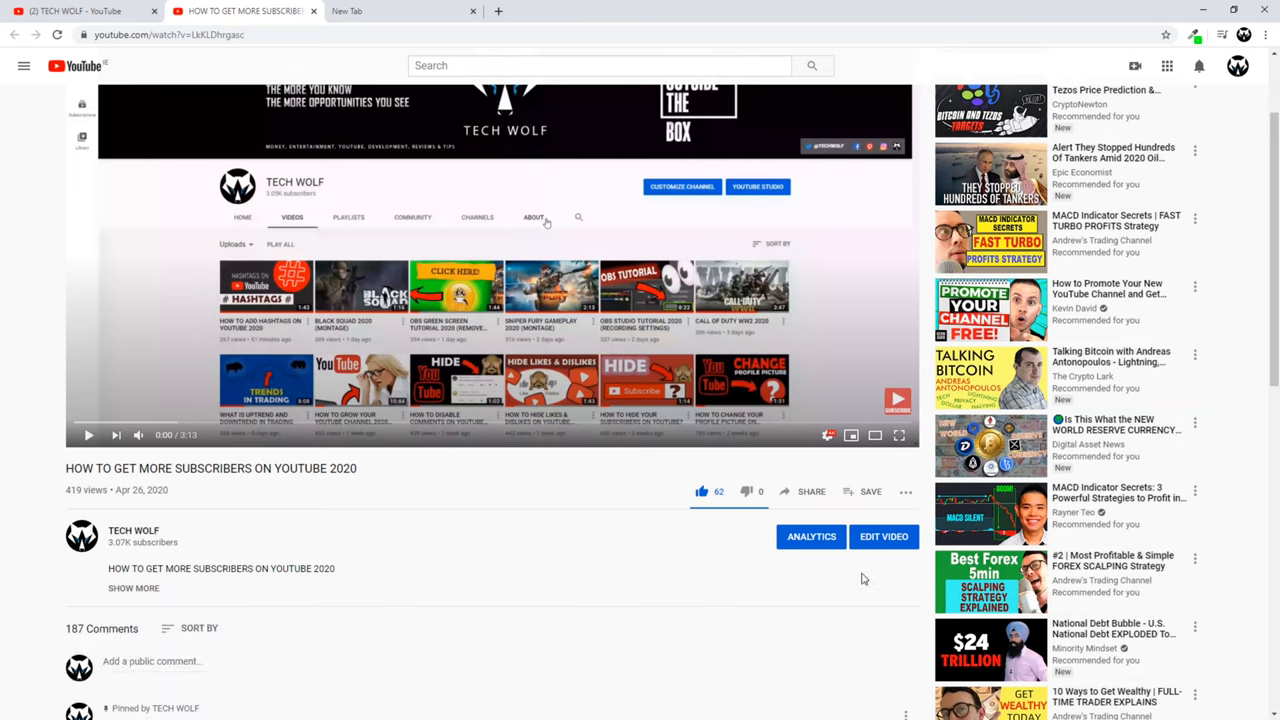
pyautogui.moveTo(812, 536)
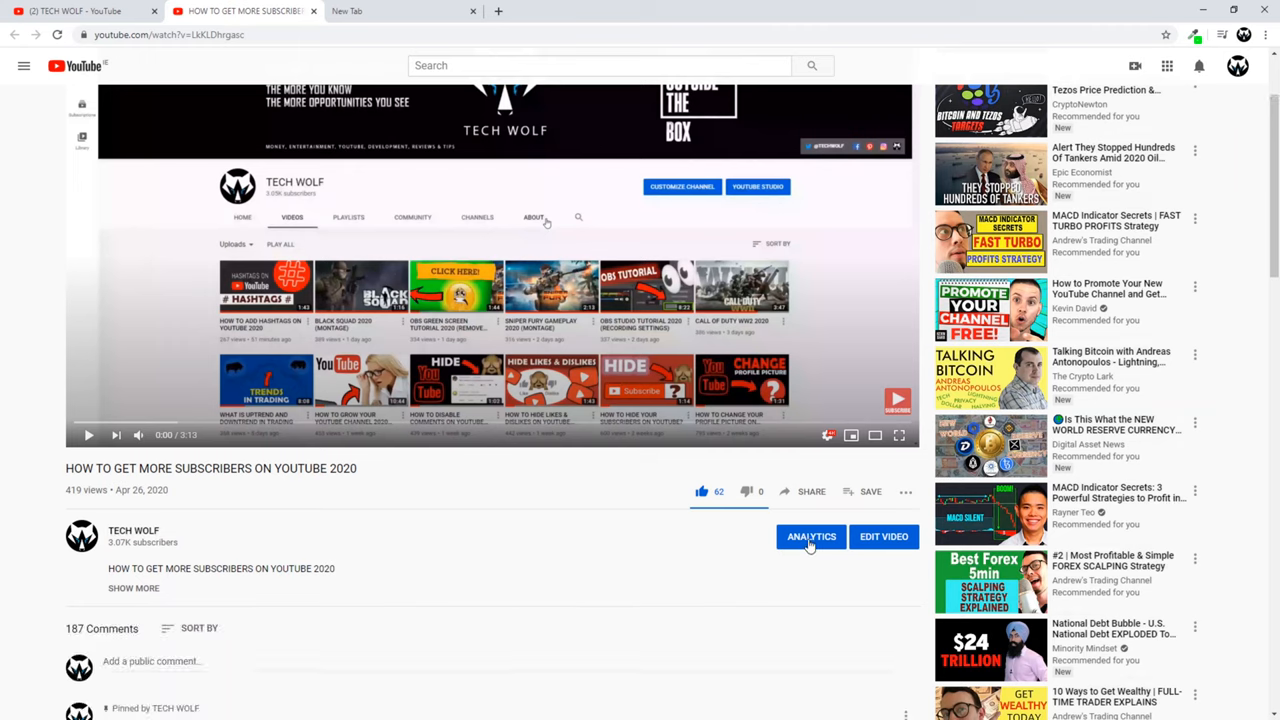
pyautogui.moveTo(884, 536)
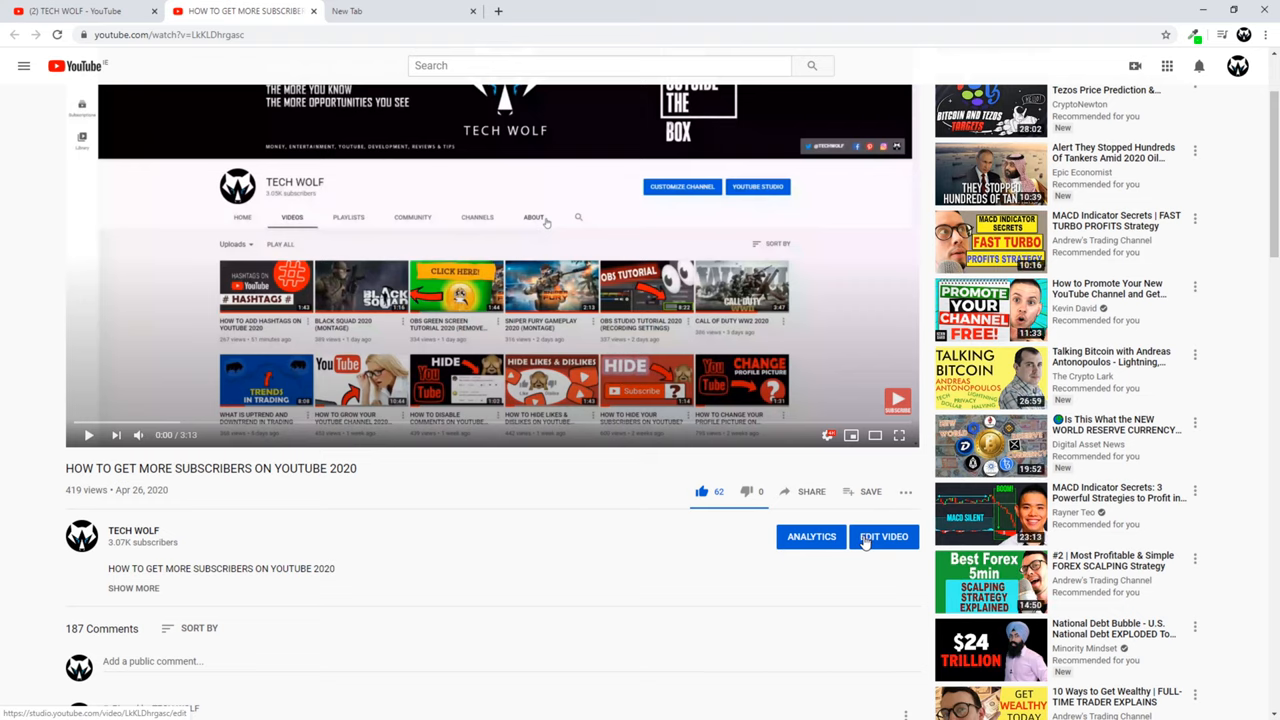
# Edit the video in Studio and set its visibility from Public to Unlisted
pyautogui.click(884, 536)
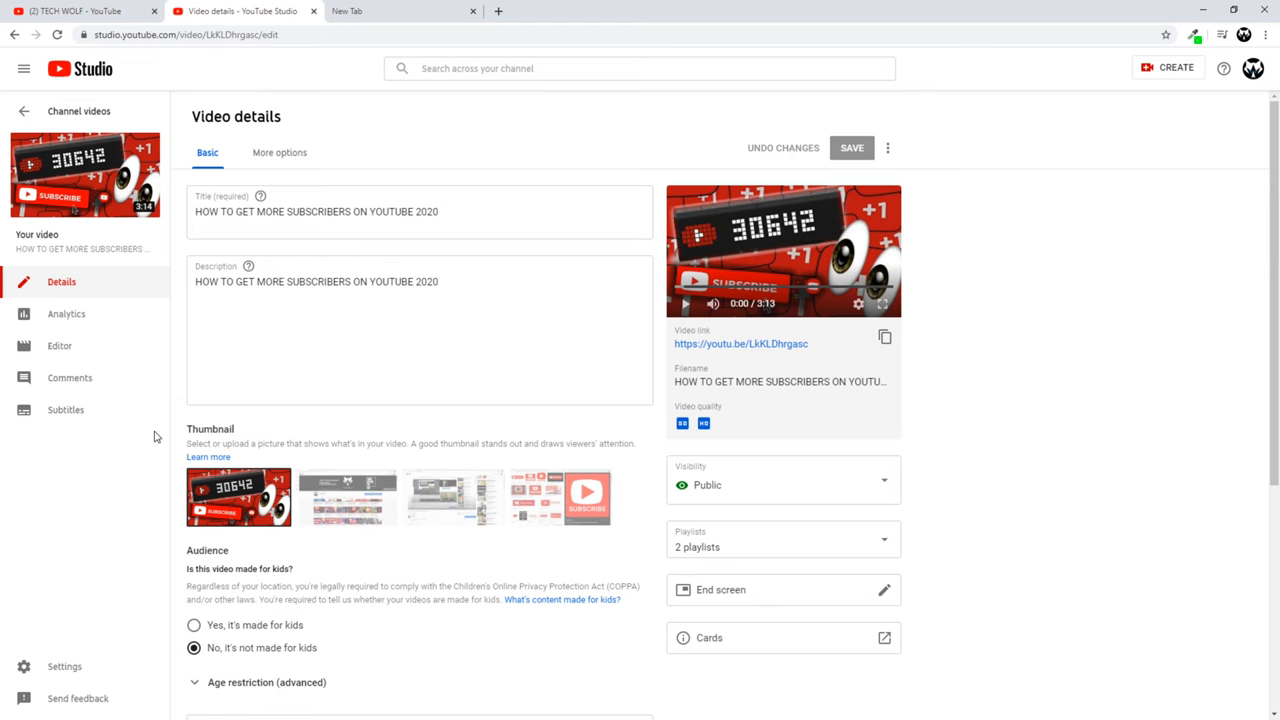
pyautogui.moveTo(668, 474)
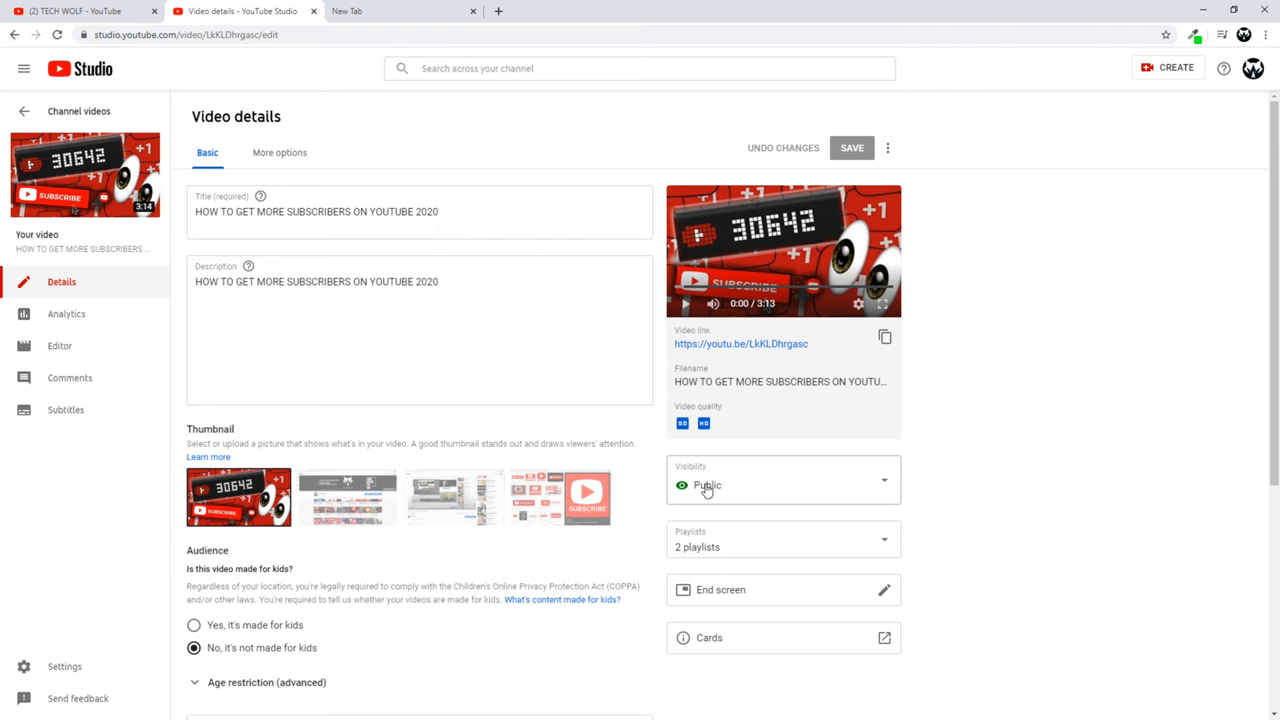
pyautogui.click(84, 12)
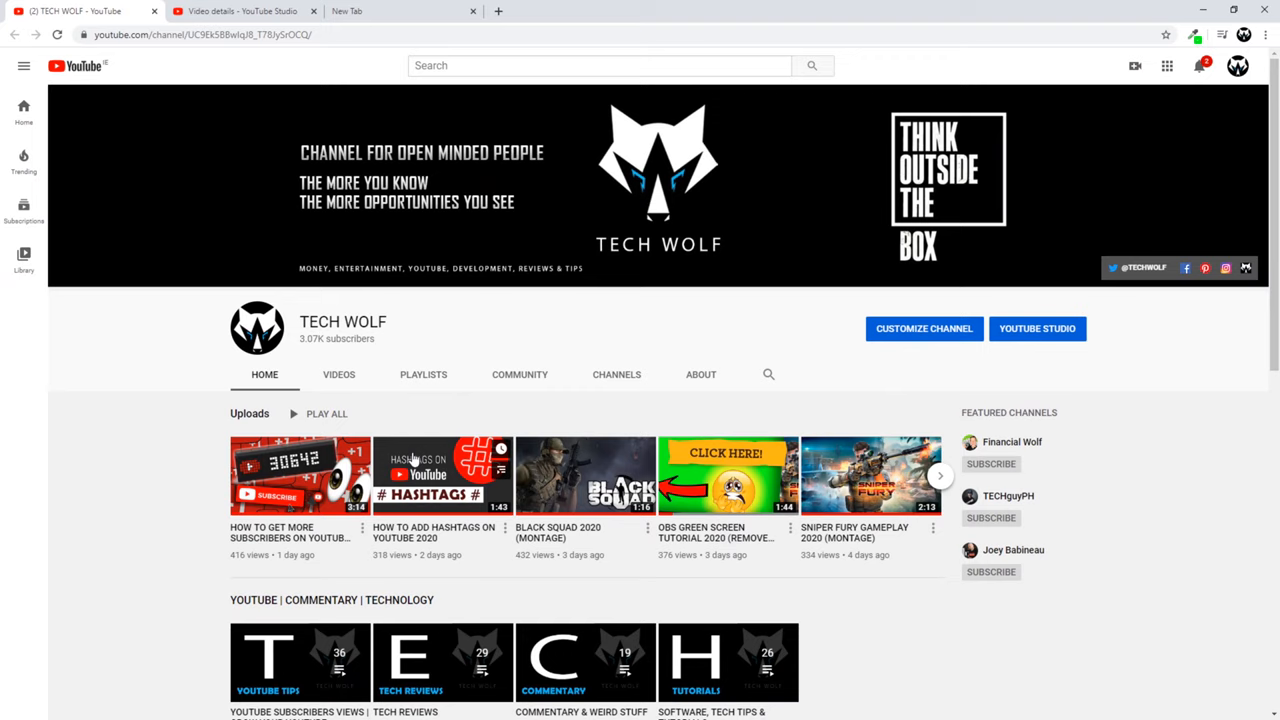
pyautogui.click(244, 12)
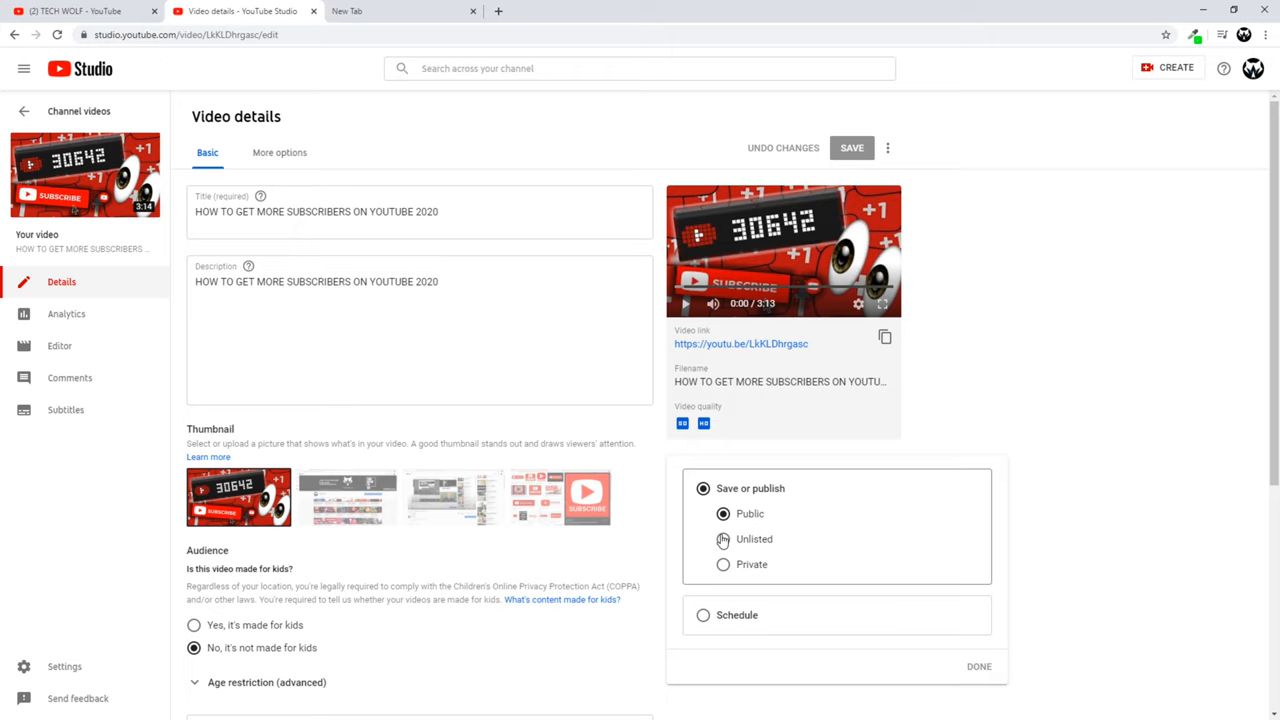
pyautogui.click(724, 540)
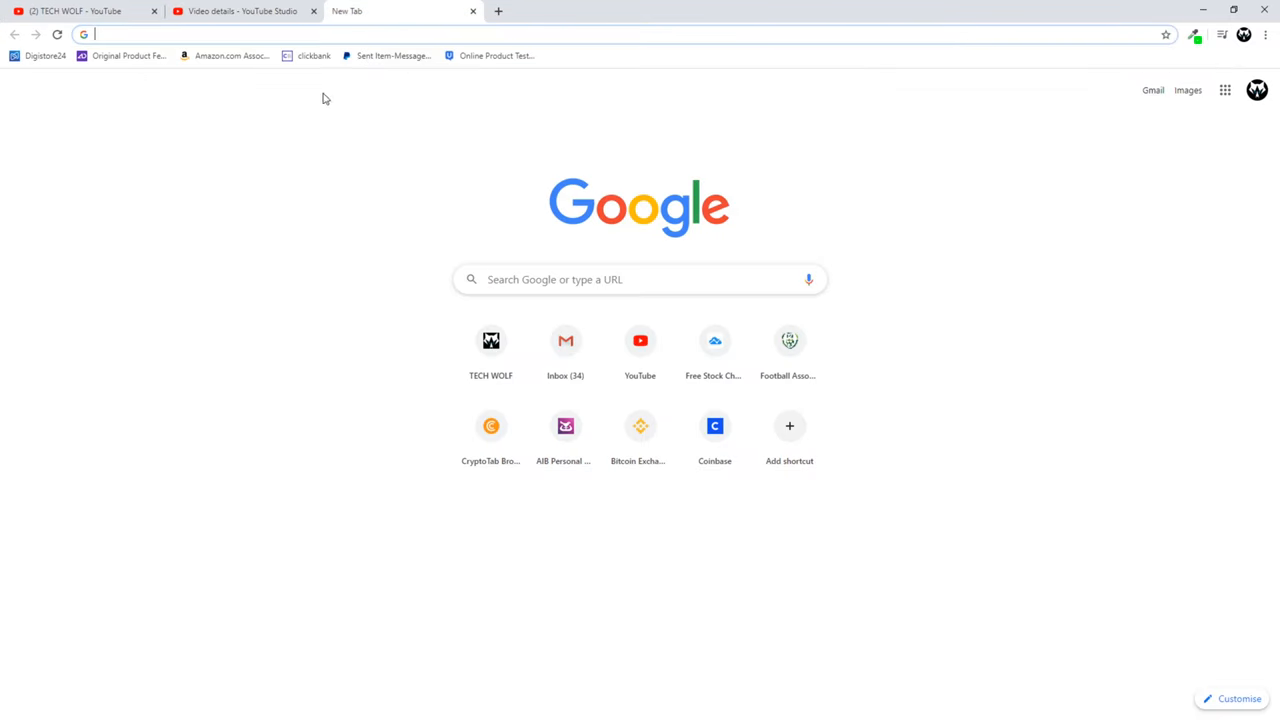
pyautogui.moveTo(1152, 90)
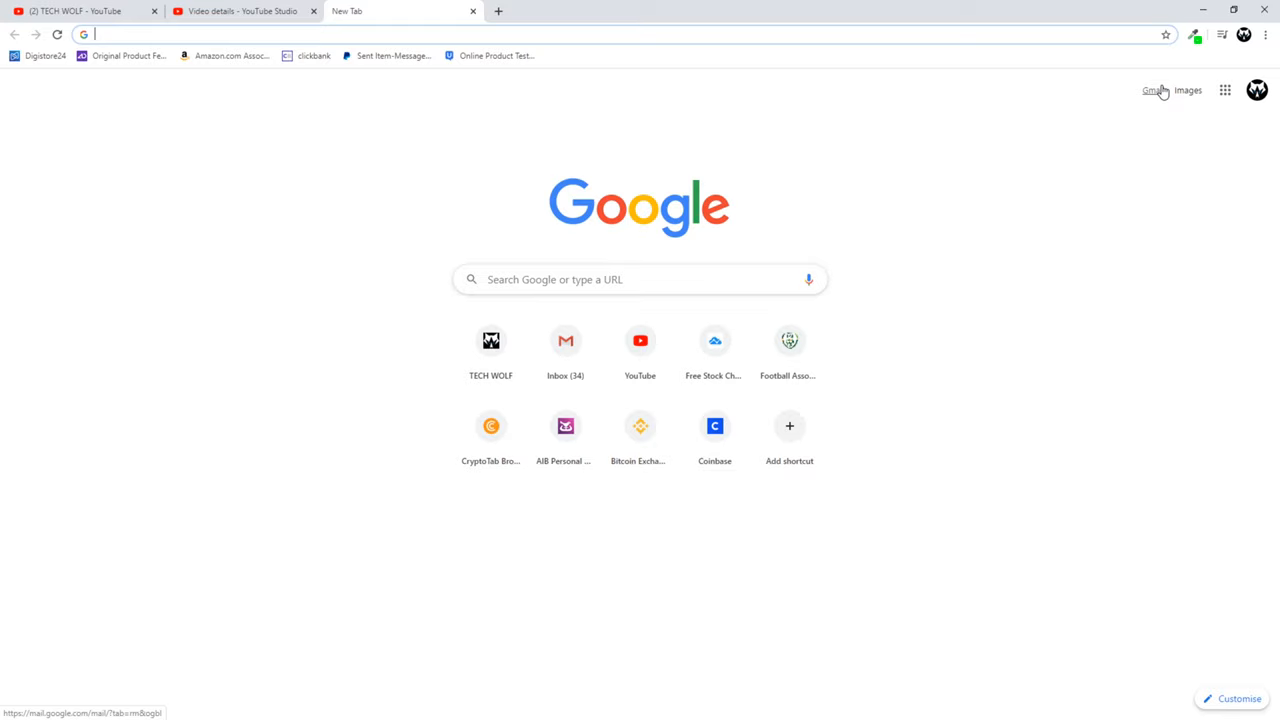
pyautogui.moveTo(1208, 56)
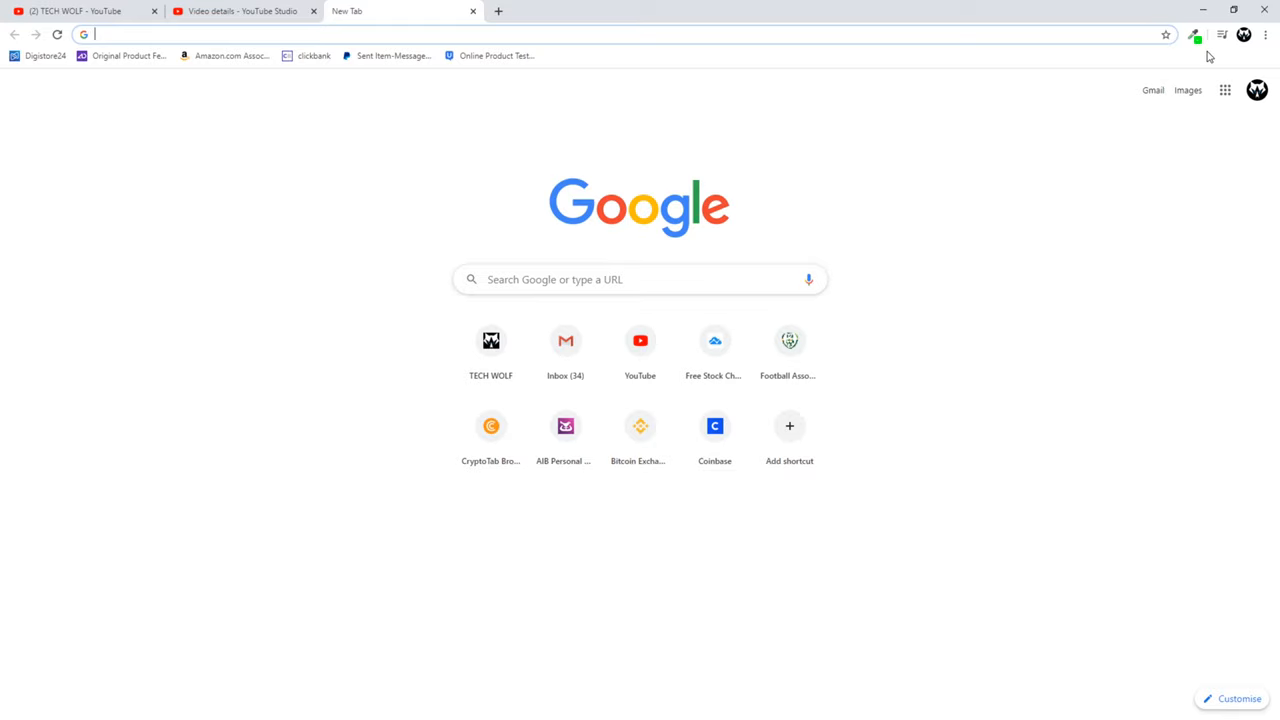
# View the TECH WOLF channel signed out in a new incognito window
pyautogui.click(1266, 34)
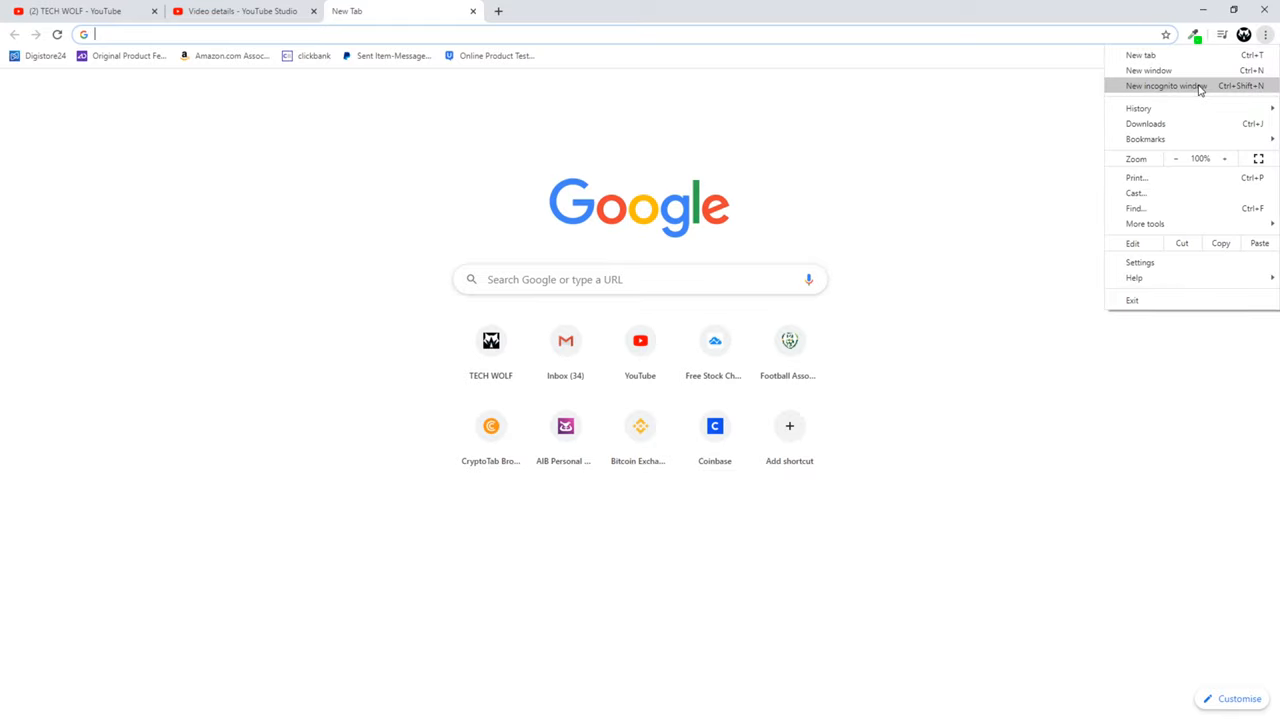
pyautogui.click(1164, 84)
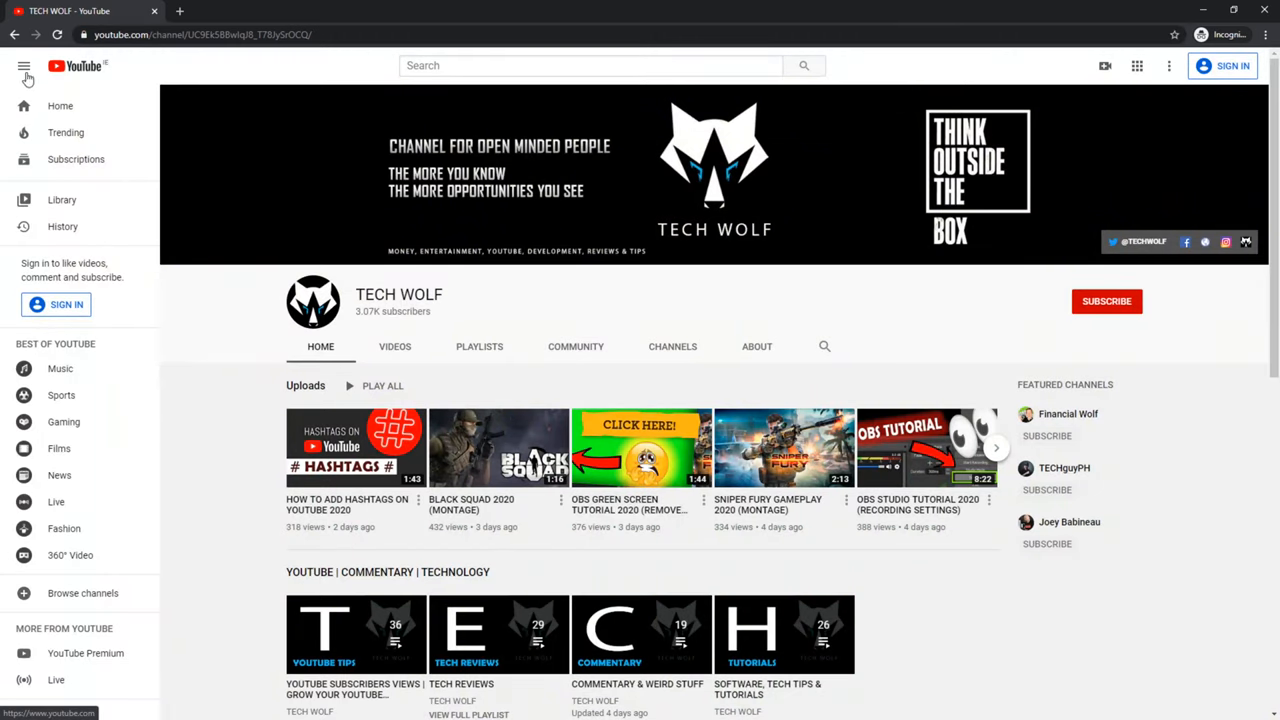
pyautogui.click(24, 66)
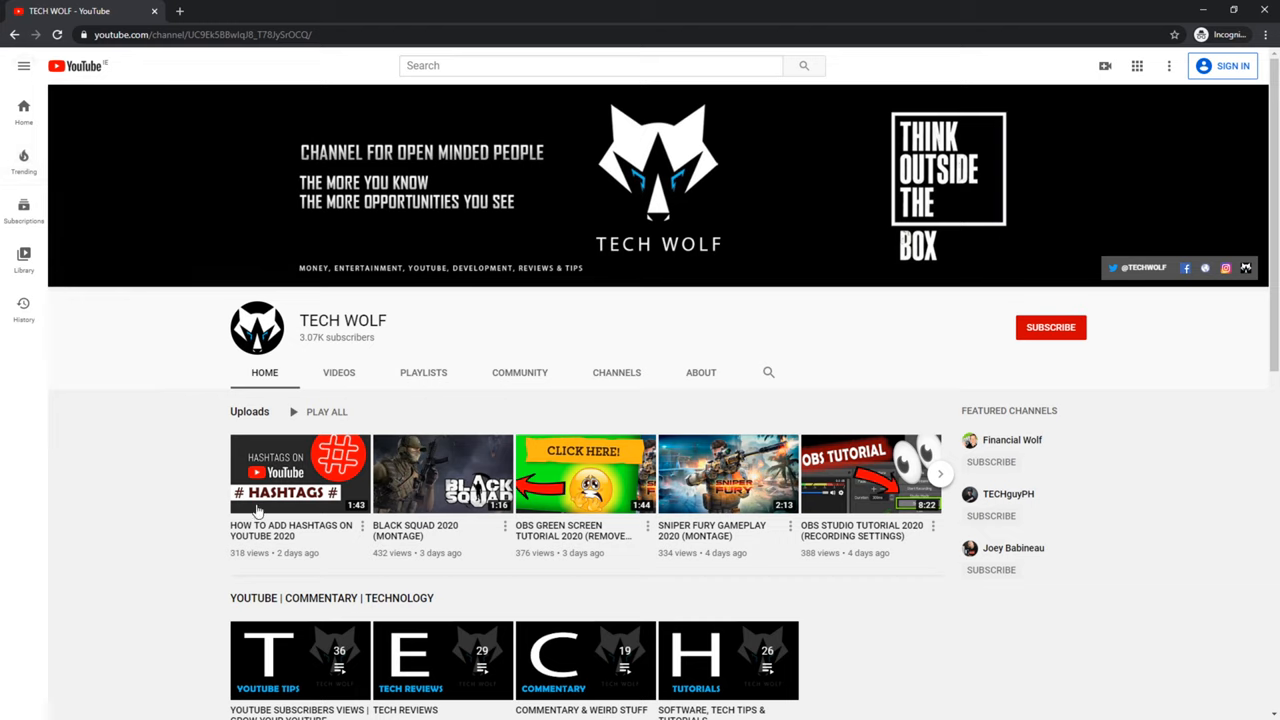
pyautogui.moveTo(264, 424)
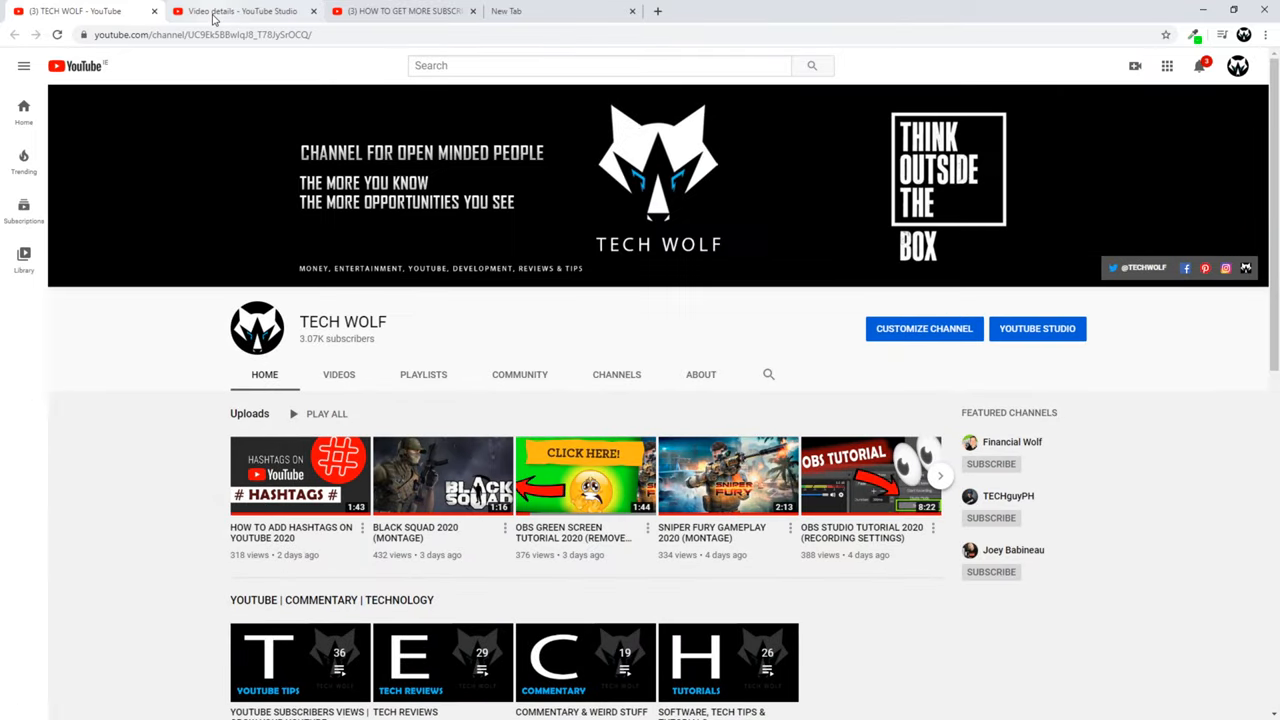
pyautogui.moveTo(240, 12)
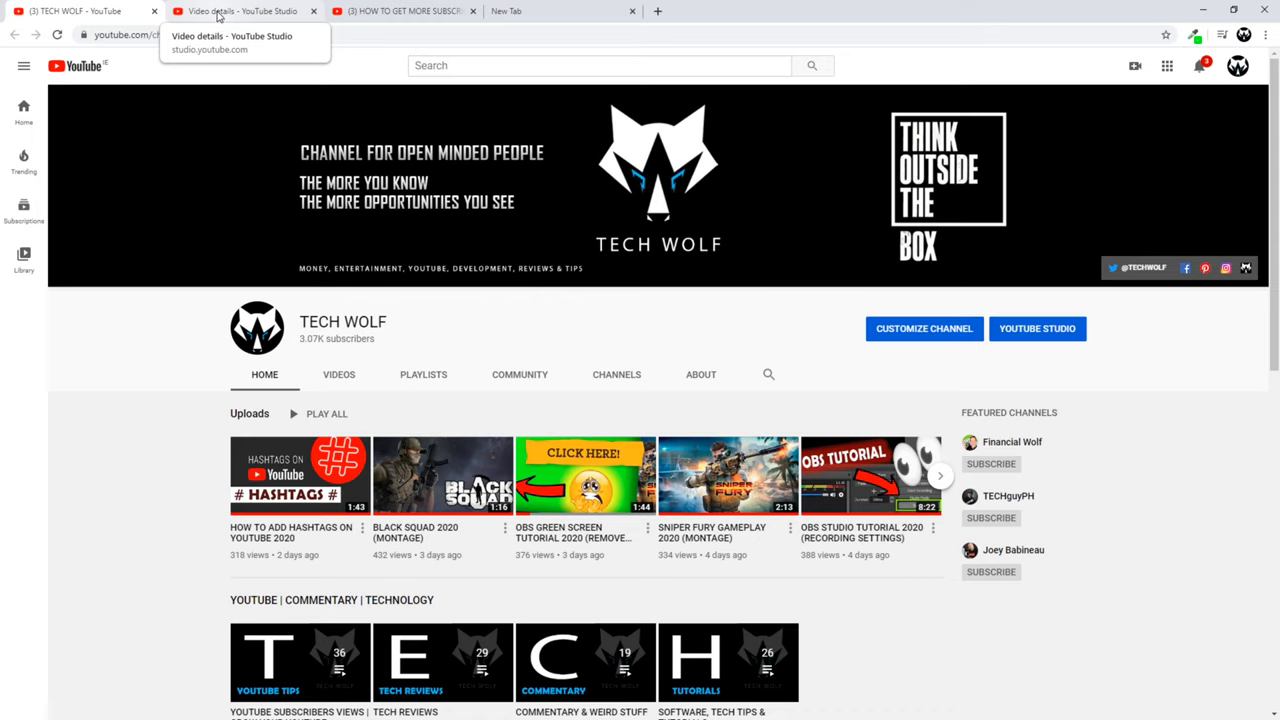
# Set the subscribers video's visibility to Private and save the change
pyautogui.click(244, 12)
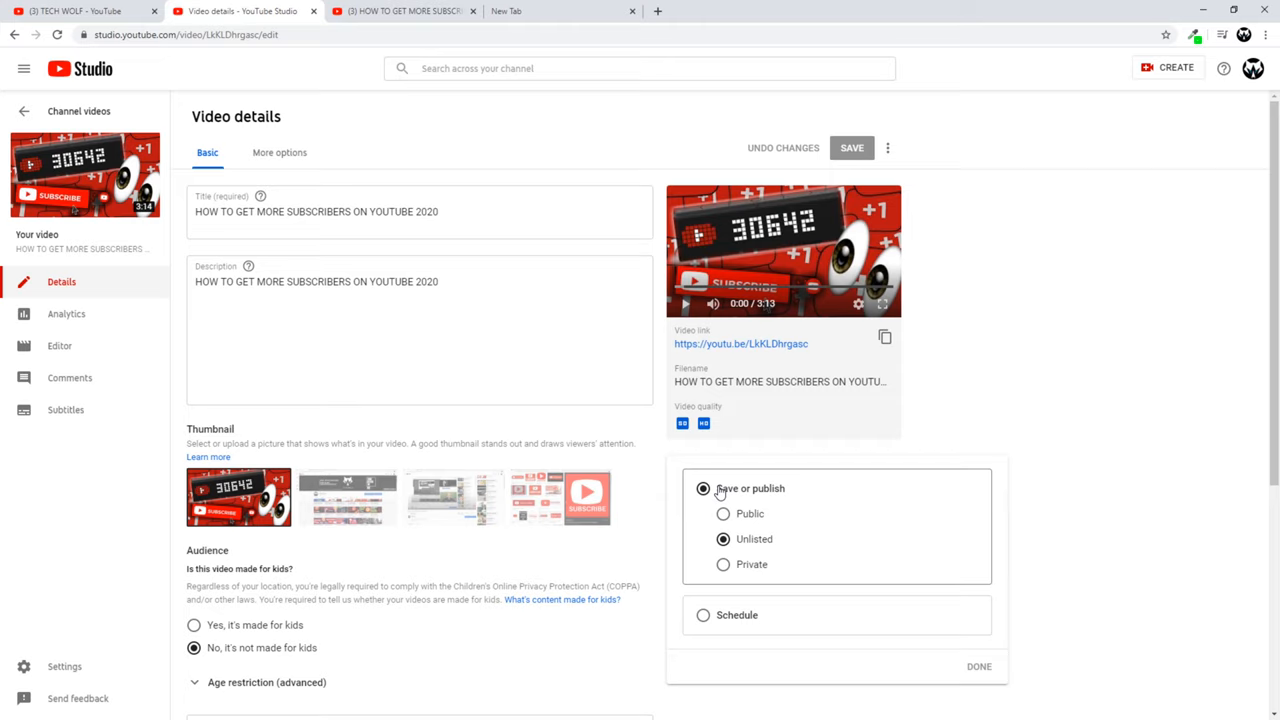
pyautogui.click(724, 564)
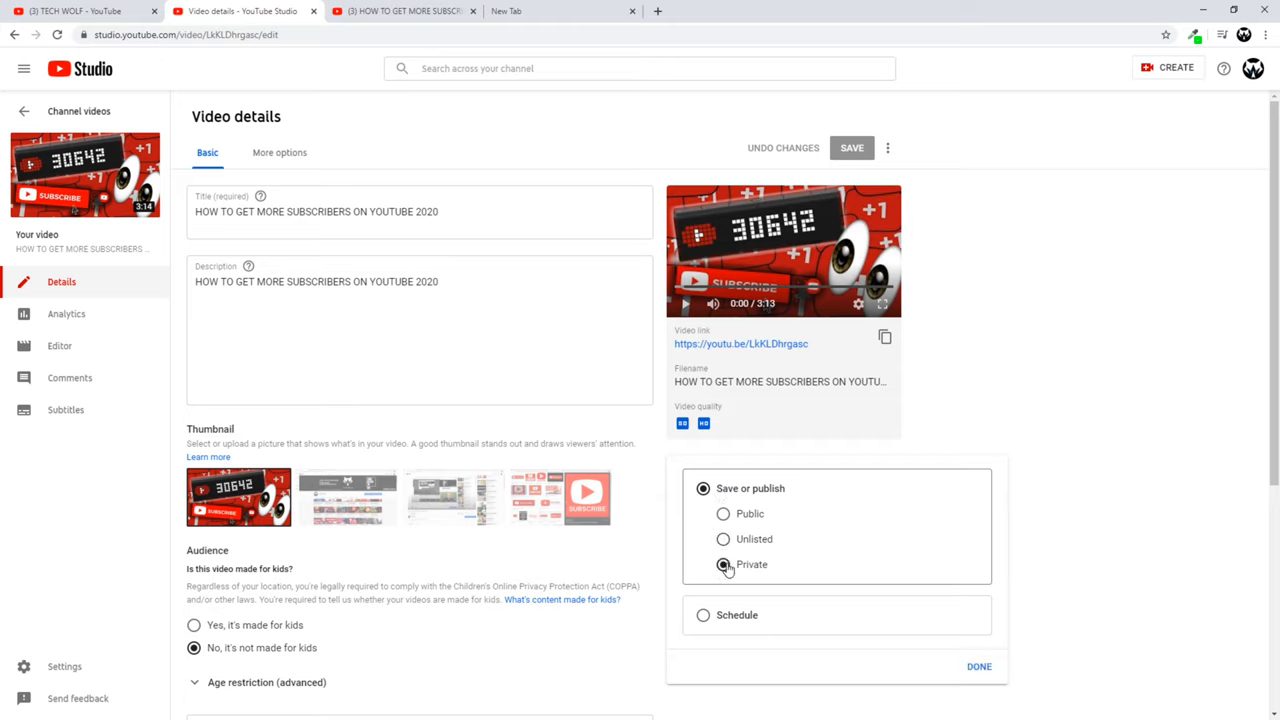
pyautogui.click(978, 666)
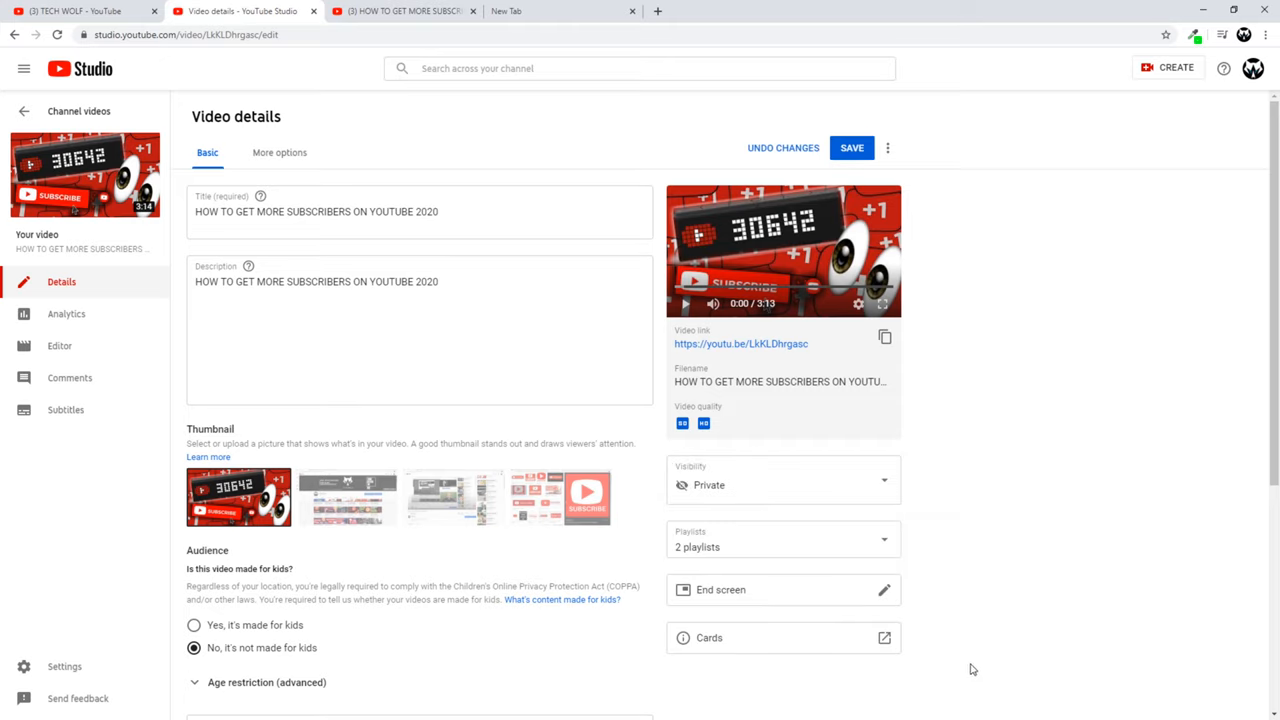
pyautogui.click(852, 148)
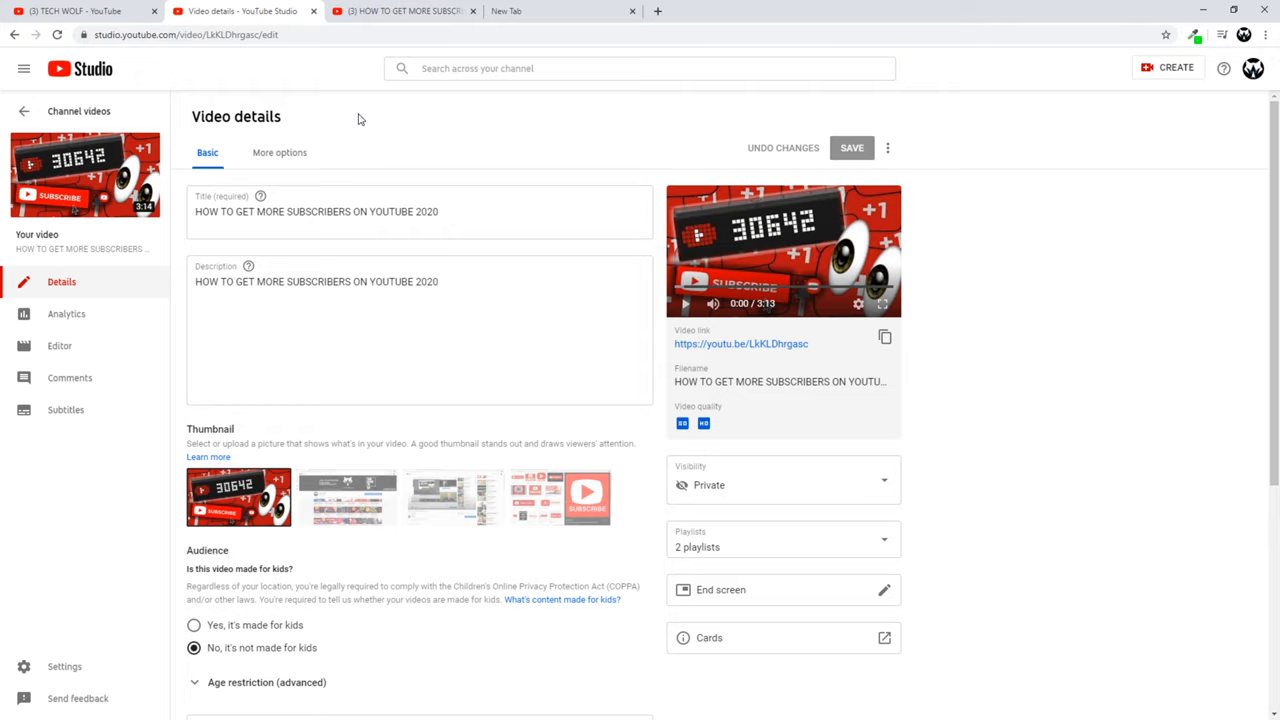
pyautogui.moveTo(84, 176)
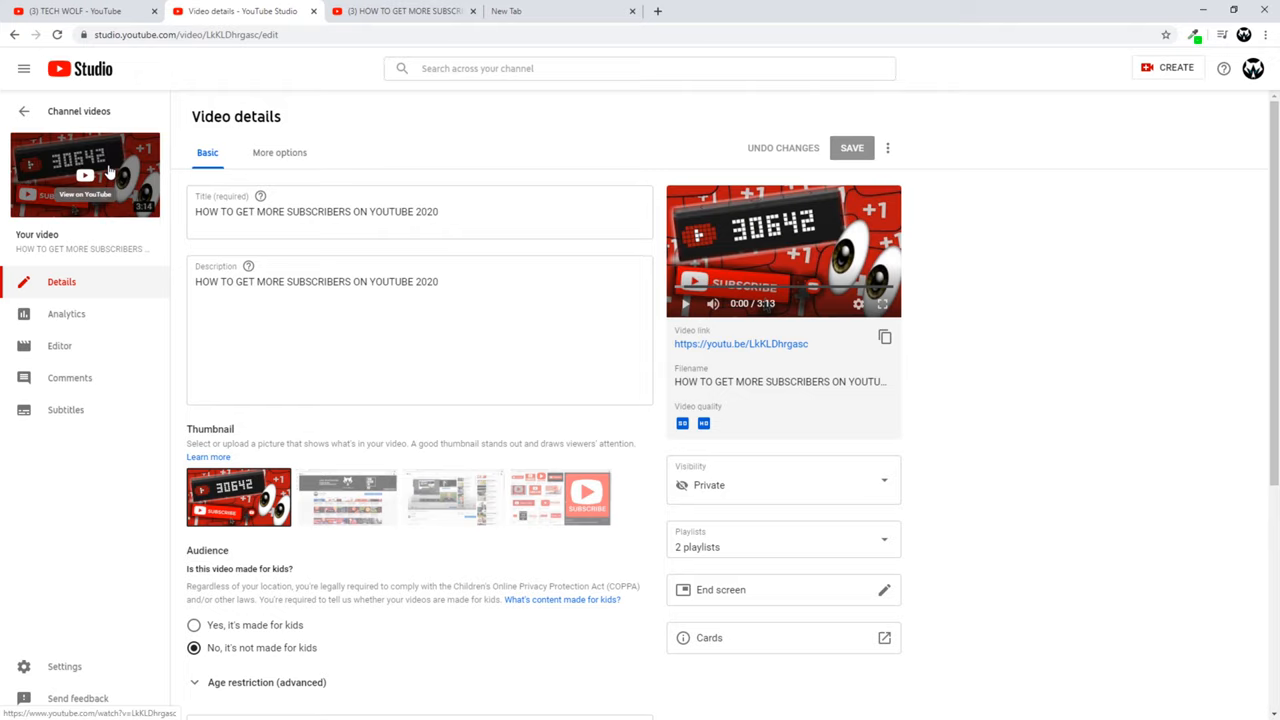